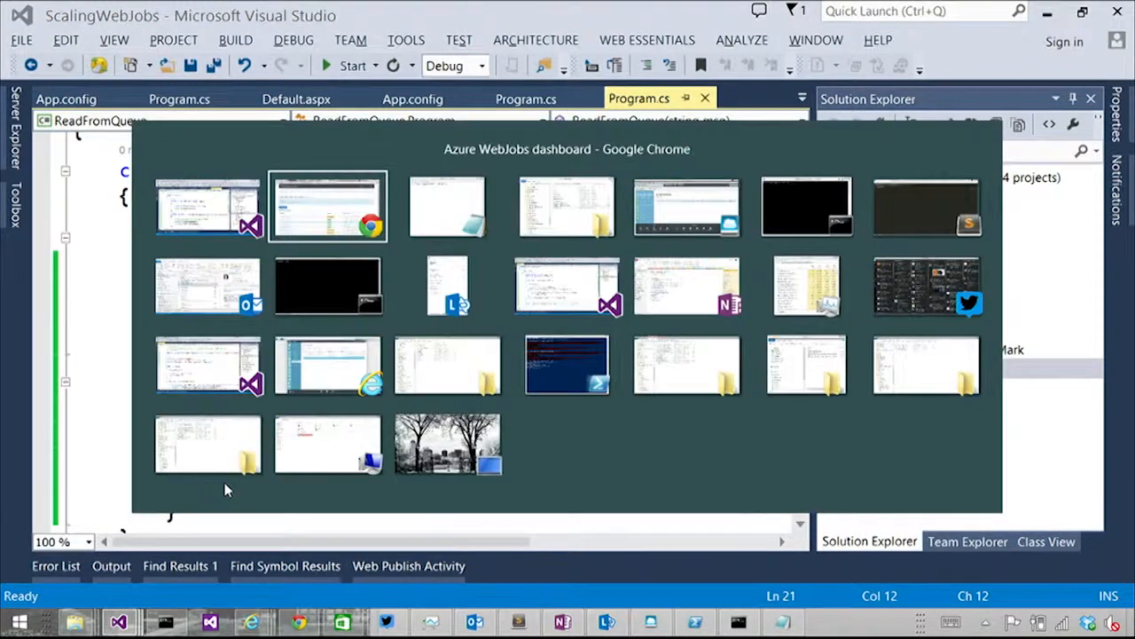
# Show the never-finished ReadFromQueue invocation with message Hello4 and its empty output log
pyautogui.click(328, 206)
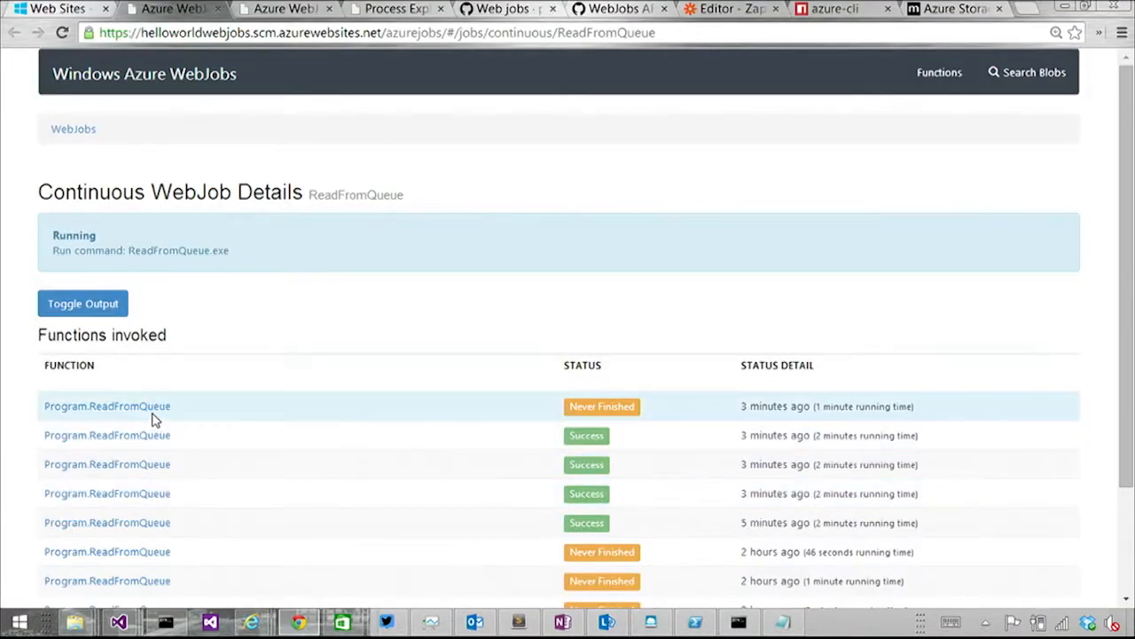
pyautogui.click(107, 405)
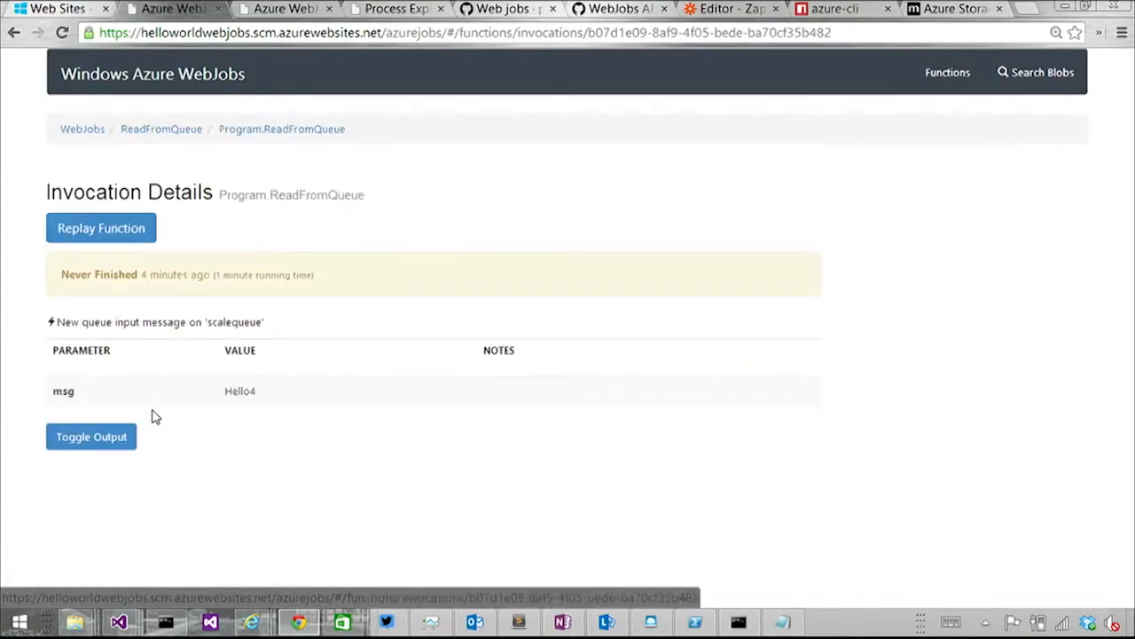
pyautogui.click(90, 435)
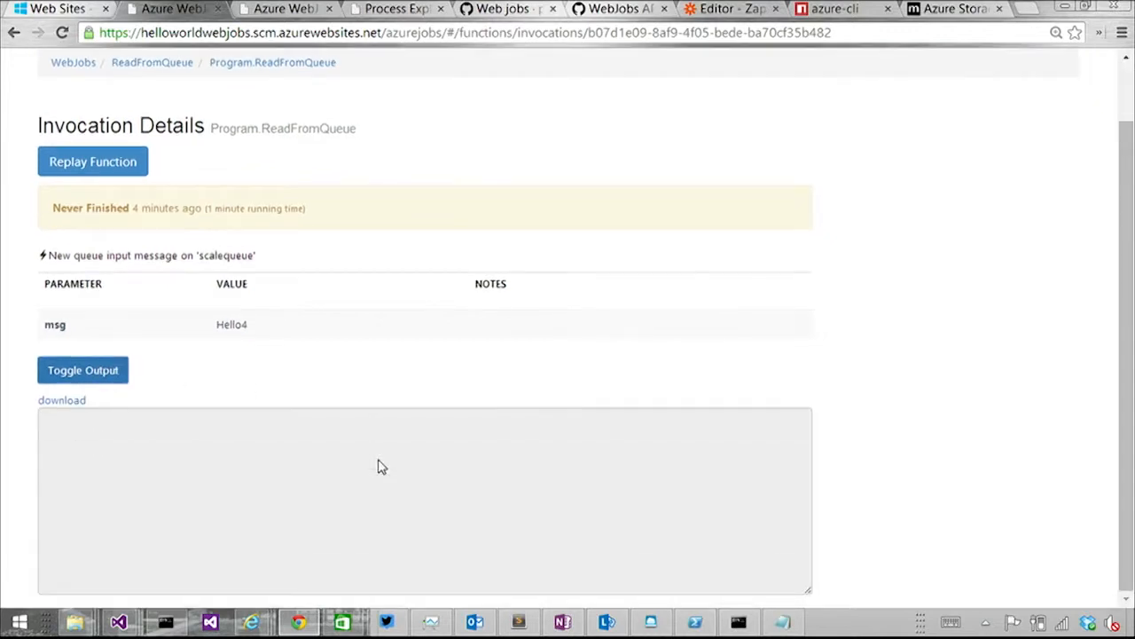